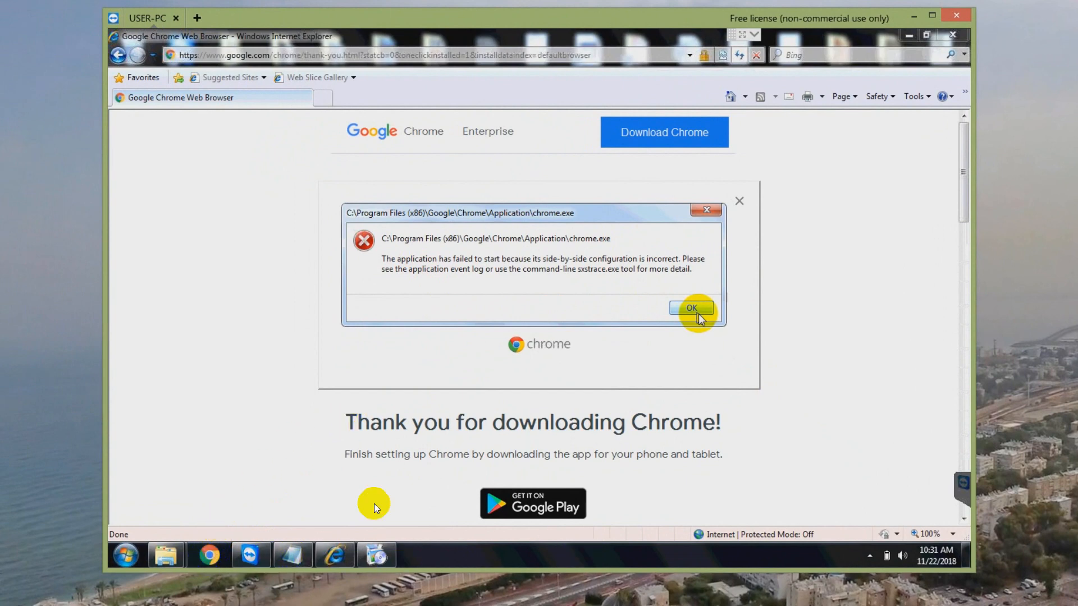
pyautogui.moveTo(389, 280)
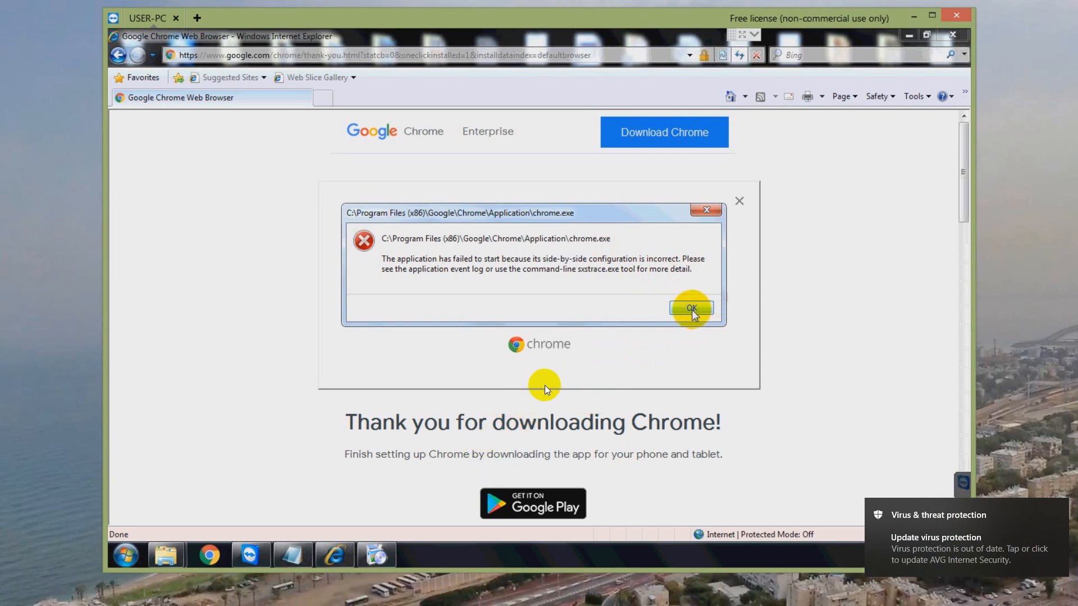
# - Dismiss both chrome.exe side-by-side errors with OK and answer No to 'Can't open this item'
pyautogui.click(690, 307)
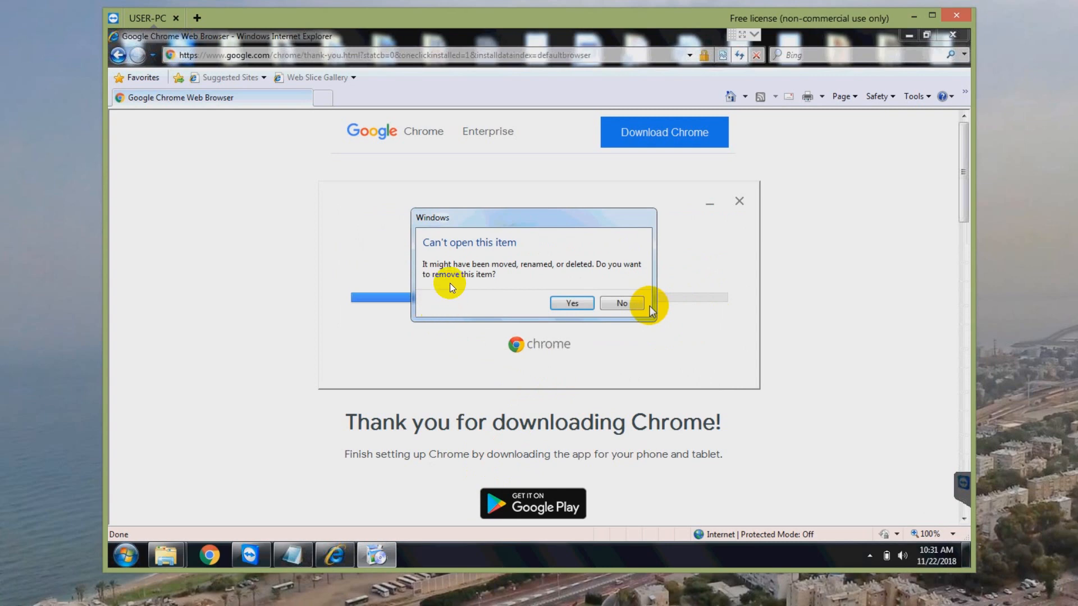
pyautogui.moveTo(519, 256)
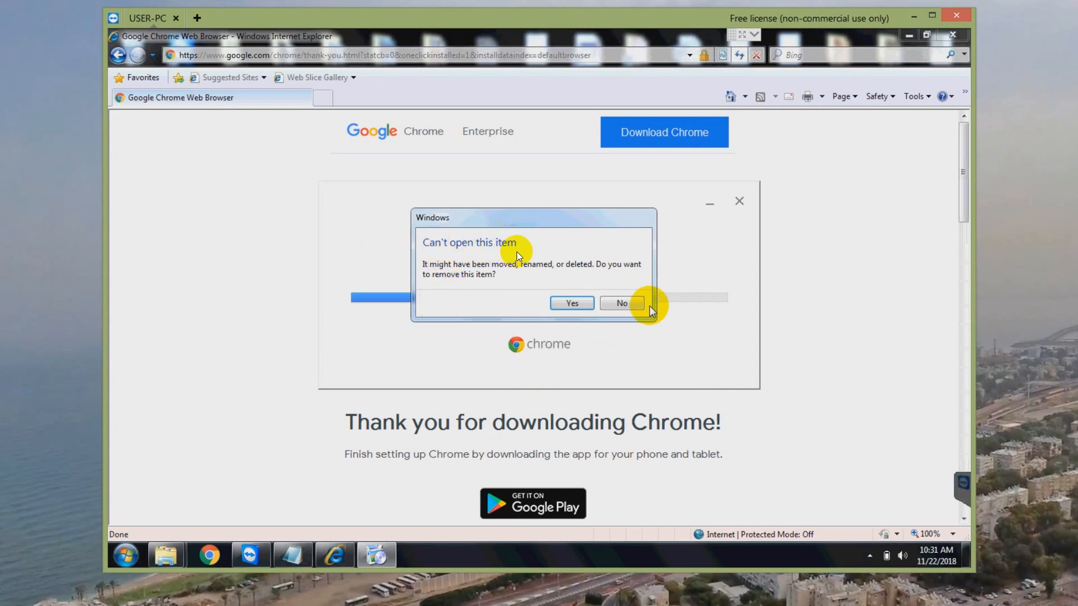
pyautogui.moveTo(528, 379)
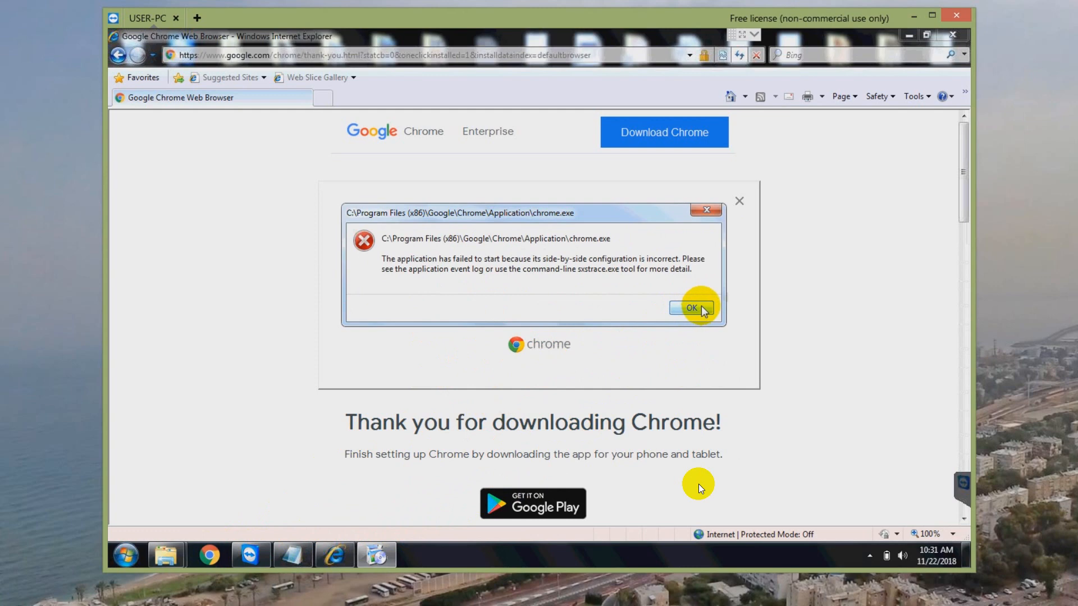
pyautogui.click(692, 308)
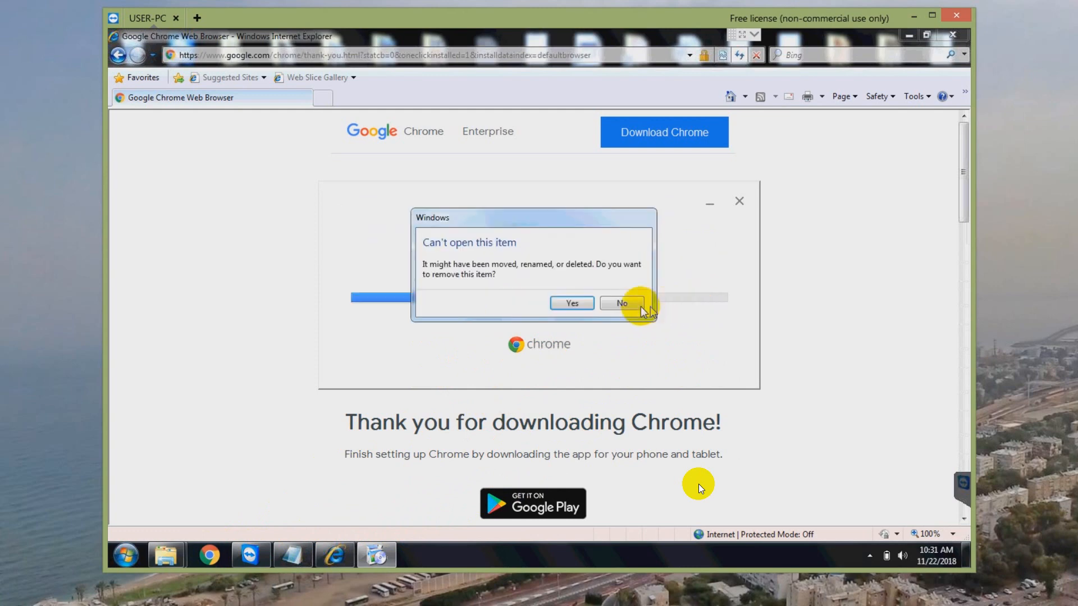
pyautogui.click(620, 303)
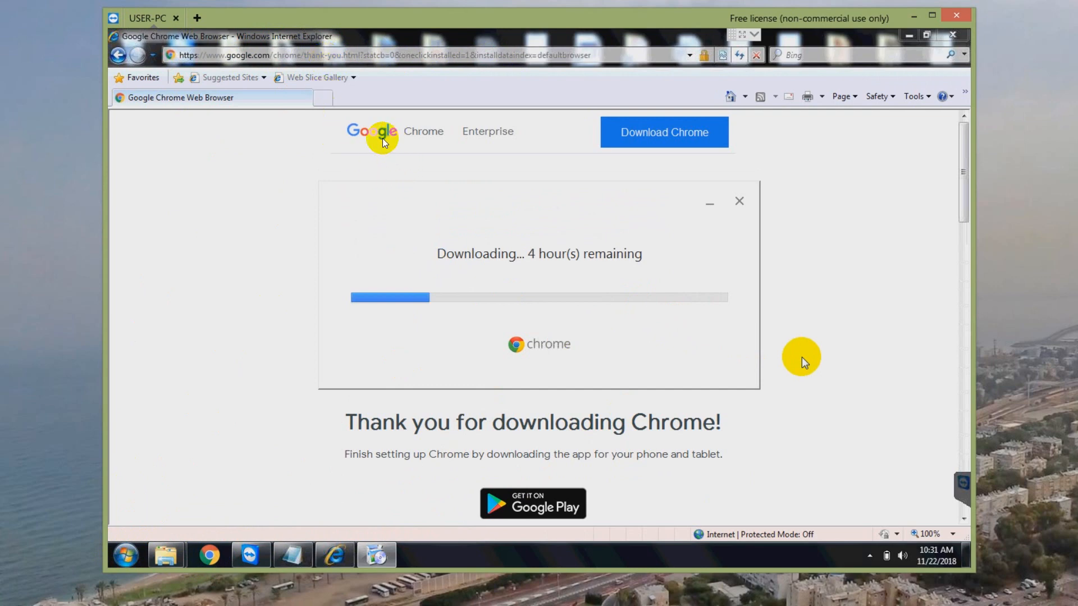
pyautogui.moveTo(407, 113)
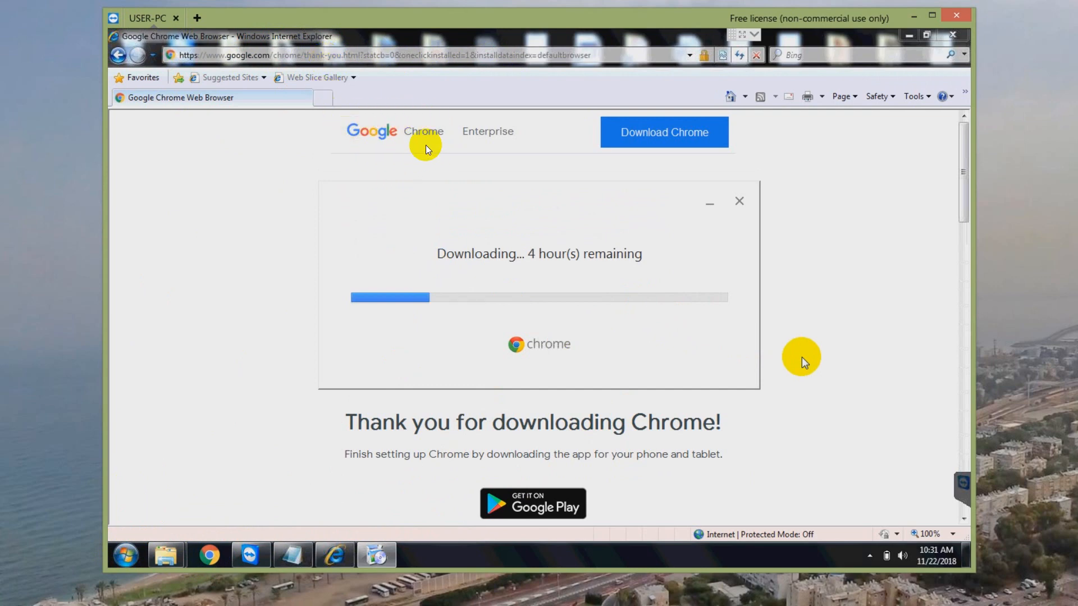
pyautogui.moveTo(426, 397)
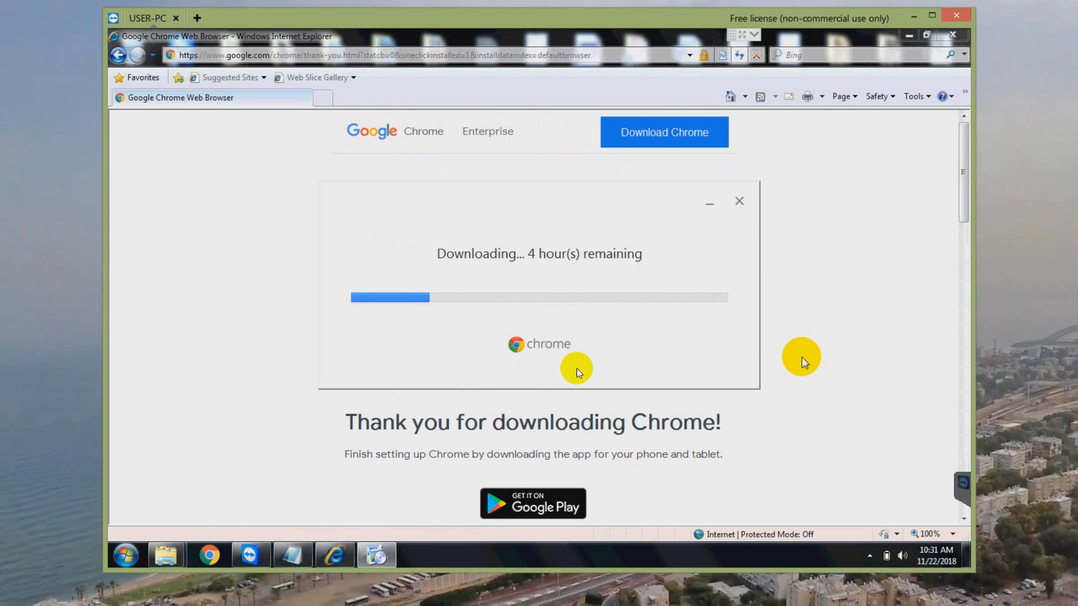
pyautogui.moveTo(961, 114)
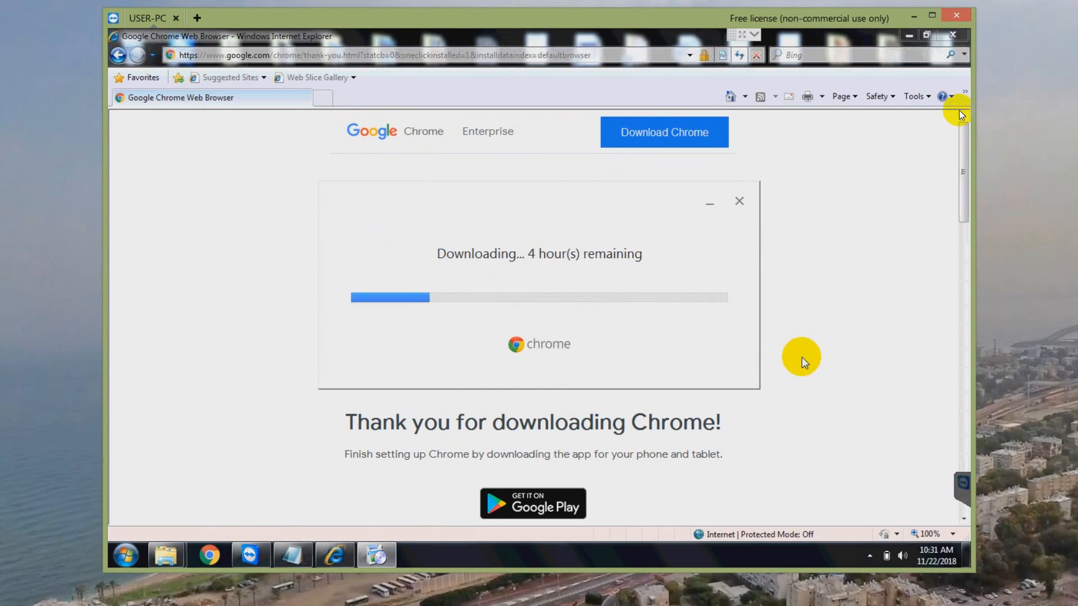